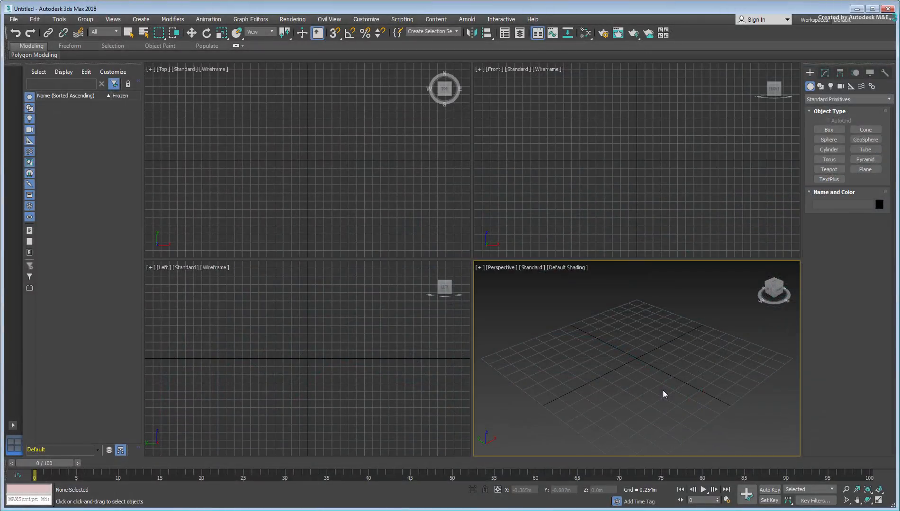
{"action": "mouse_move", "coordinate": [610, 135]}
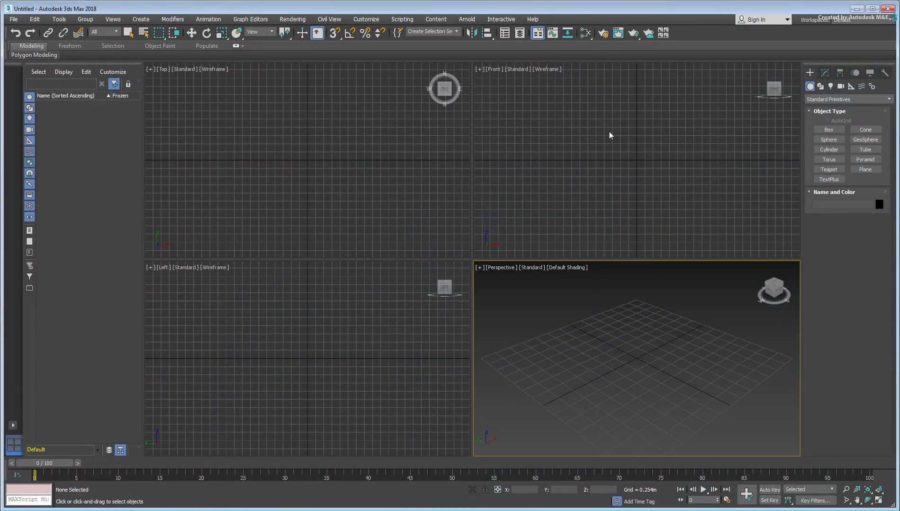
Step: Bring up the Slate Material Editor from the main toolbar
{"action": "left_click", "coordinate": [585, 33]}
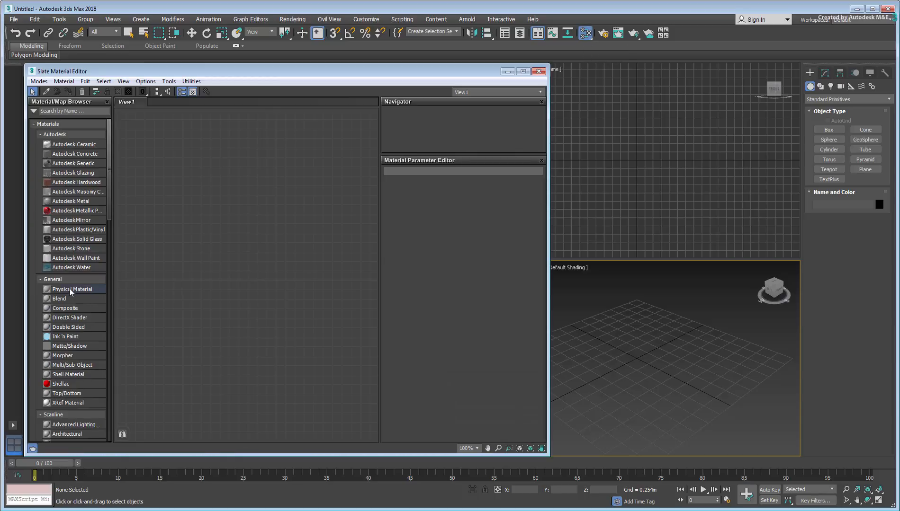
Step: Create Physical Material #25 and switch its Material mode to Advanced
{"action": "double_click", "coordinate": [72, 289]}
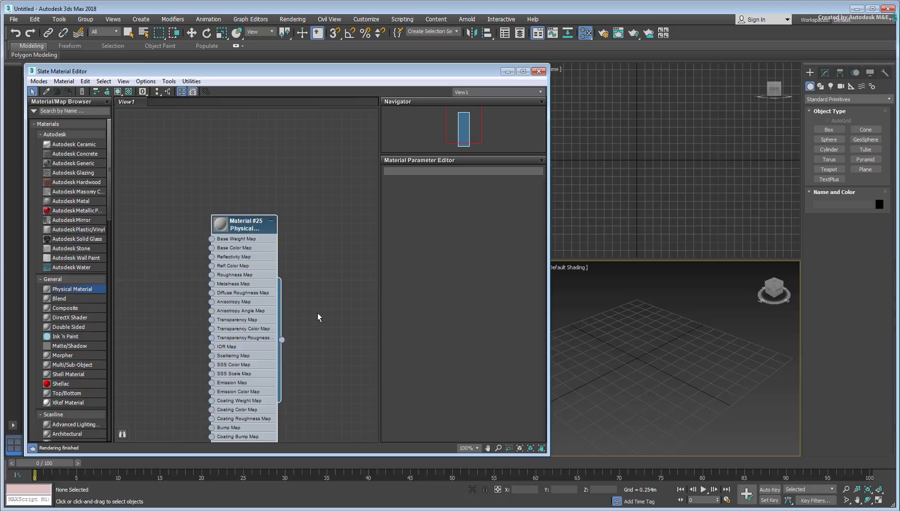
{"action": "mouse_move", "coordinate": [247, 226]}
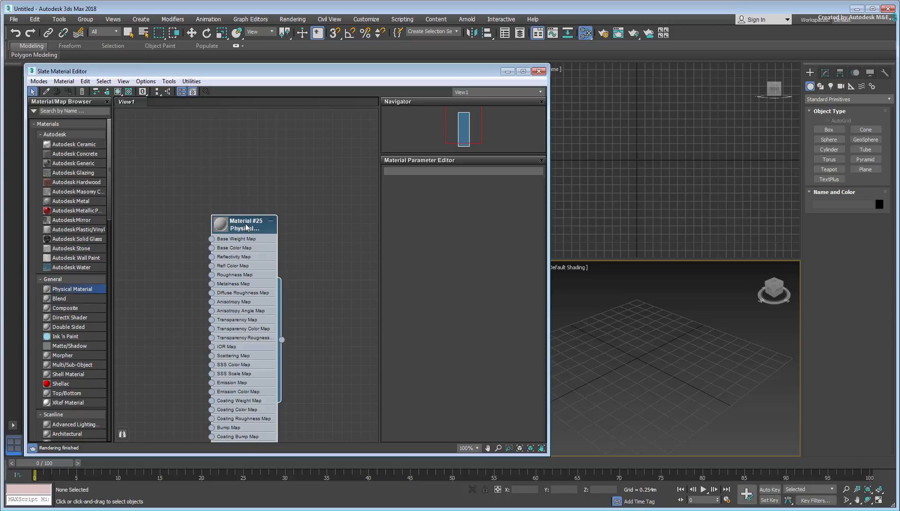
{"action": "left_click", "coordinate": [245, 225]}
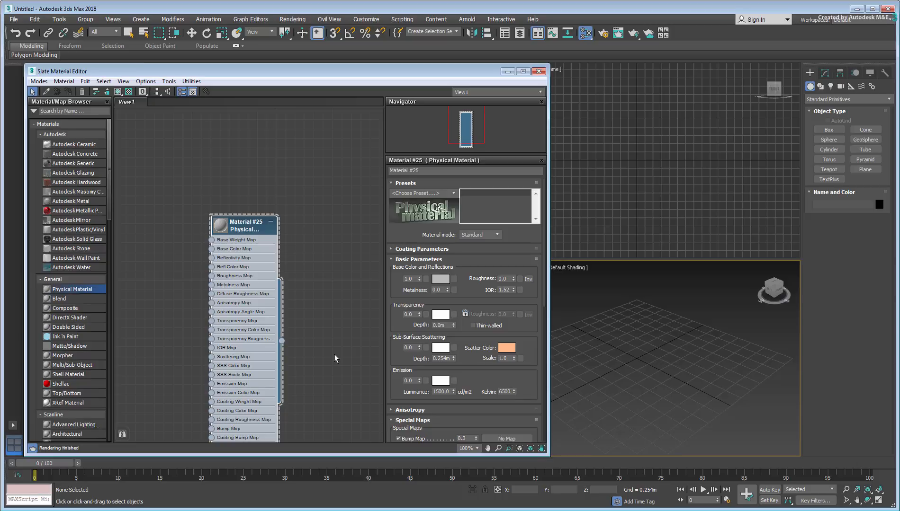
{"action": "mouse_move", "coordinate": [368, 339]}
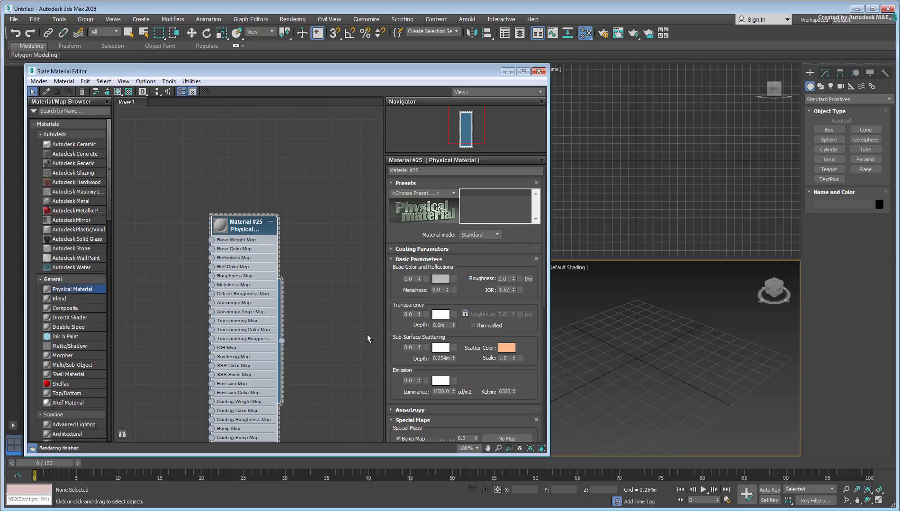
{"action": "left_click", "coordinate": [496, 234]}
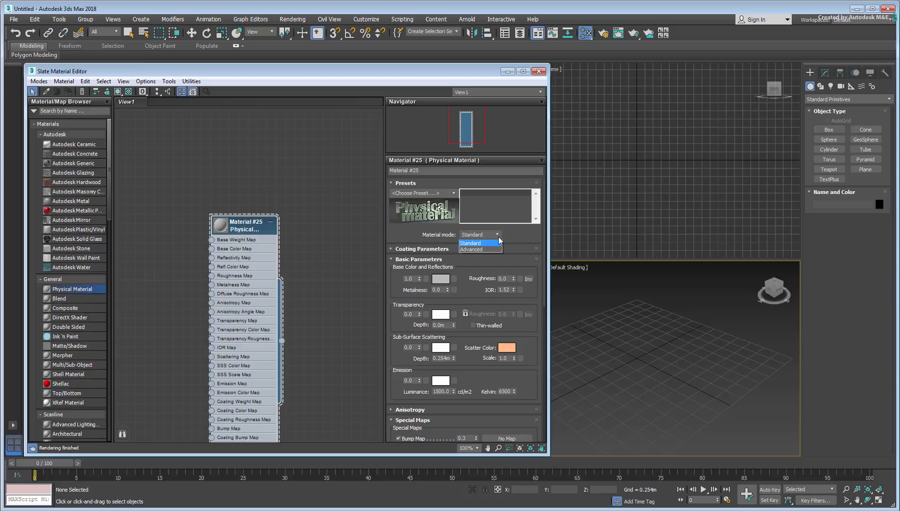
{"action": "left_click", "coordinate": [470, 249]}
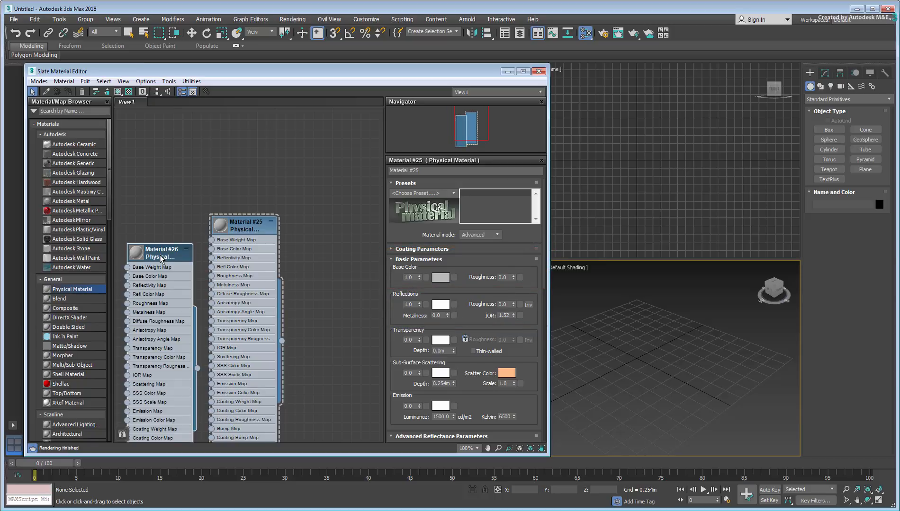
Step: Add Physical Materials #27 and #28 and set #27 to Advanced mode
{"action": "left_click", "coordinate": [479, 234]}
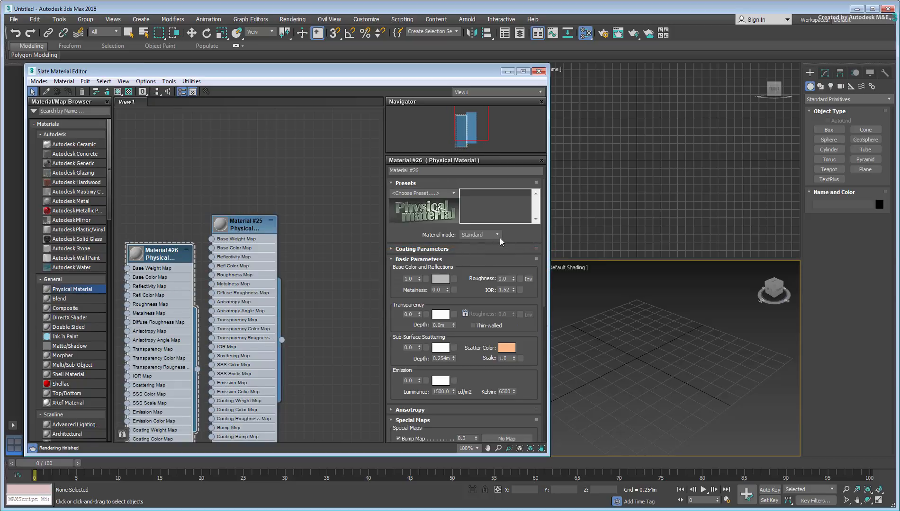
{"action": "left_click", "coordinate": [479, 234]}
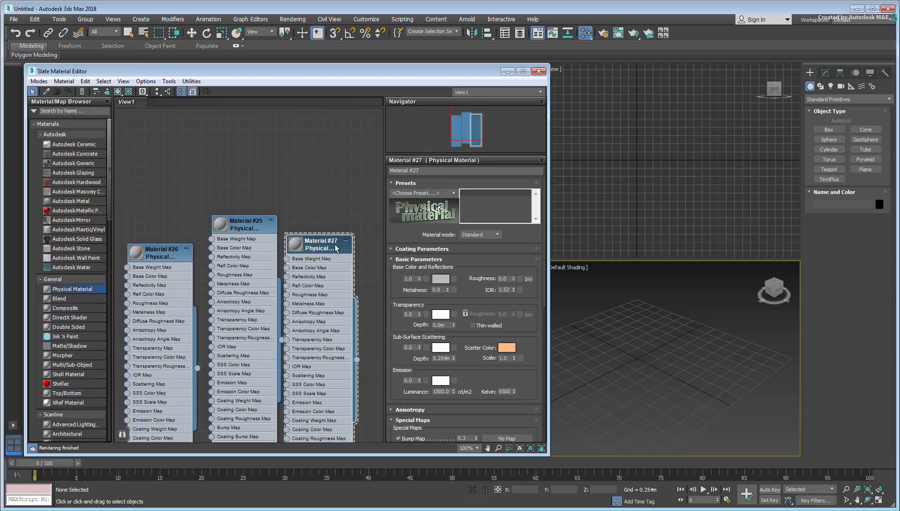
{"action": "left_click", "coordinate": [478, 234]}
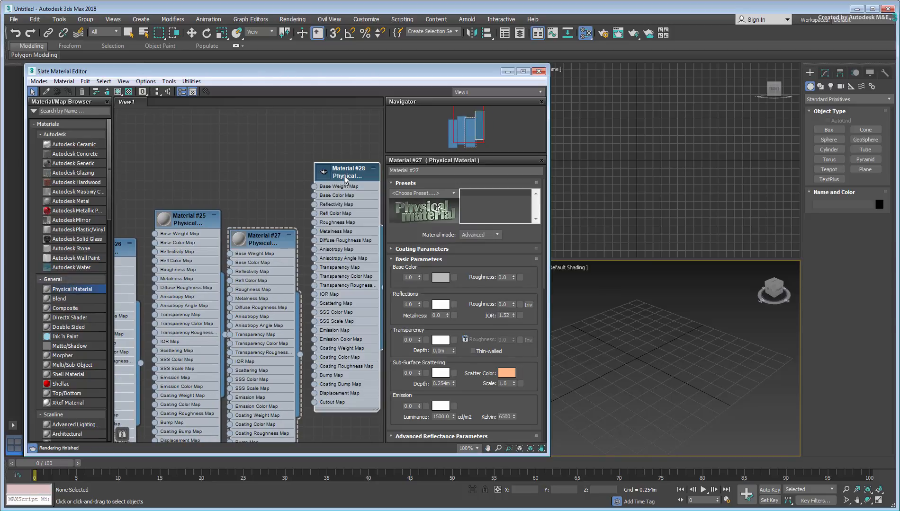
{"action": "left_click", "coordinate": [498, 234]}
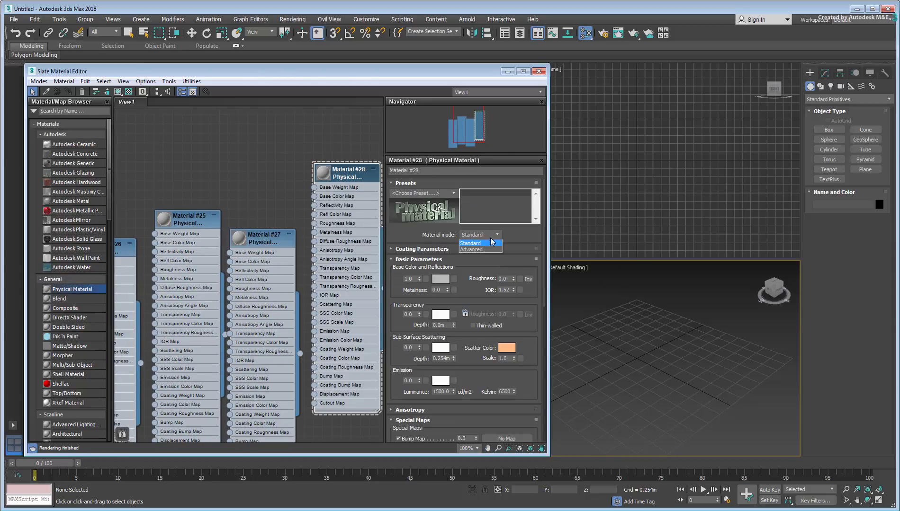
{"action": "left_click", "coordinate": [470, 249]}
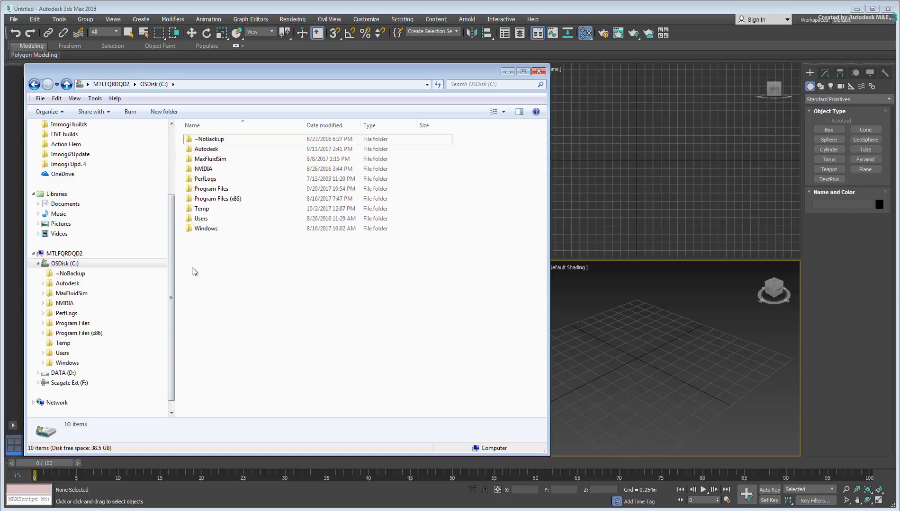
Step: Browse from C:\Users into the personal user folder's AppData directory
{"action": "double_click", "coordinate": [201, 219]}
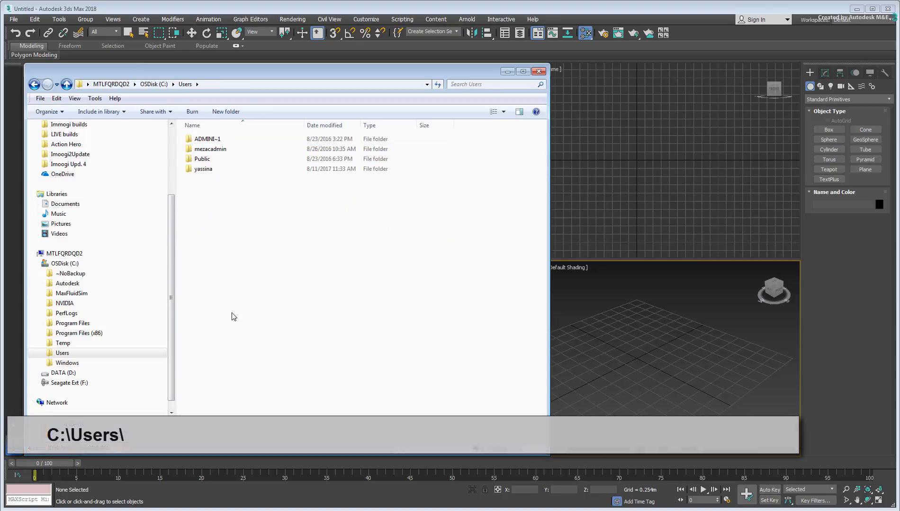
{"action": "type", "text": "<username>\\"}
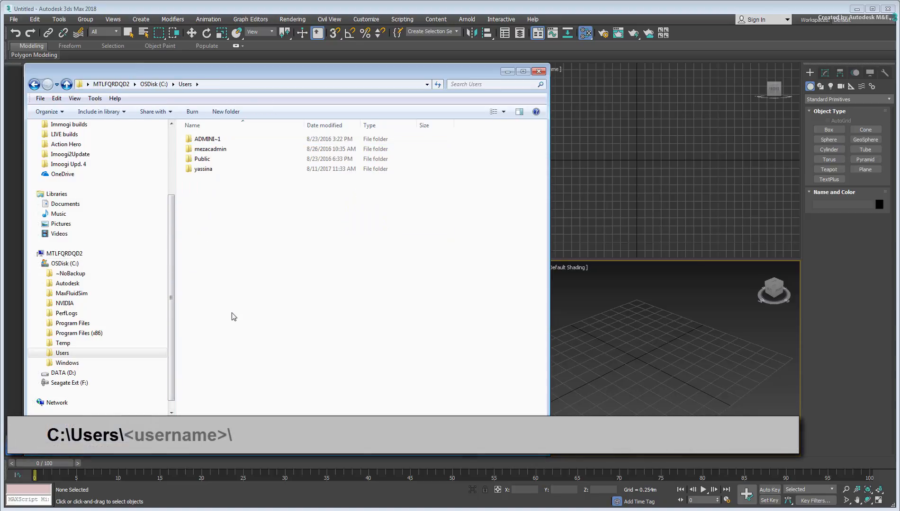
{"action": "double_click", "coordinate": [204, 169]}
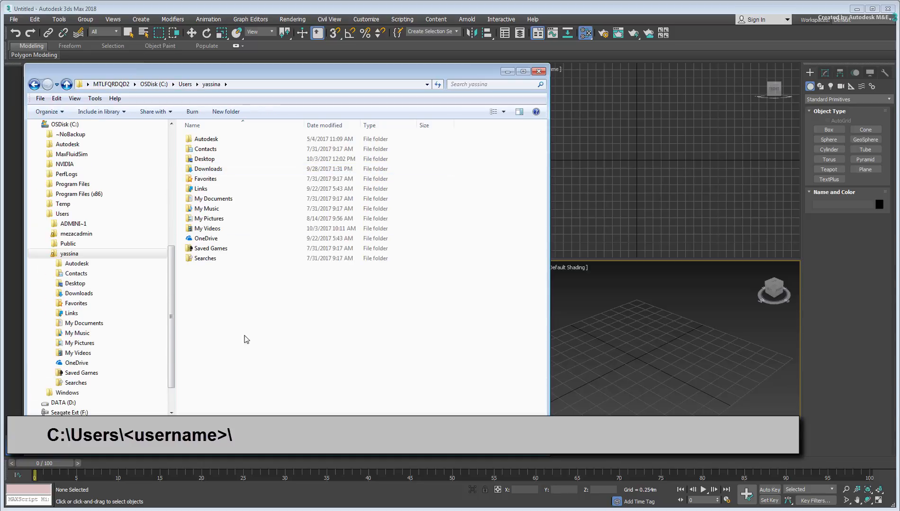
{"action": "mouse_move", "coordinate": [245, 353]}
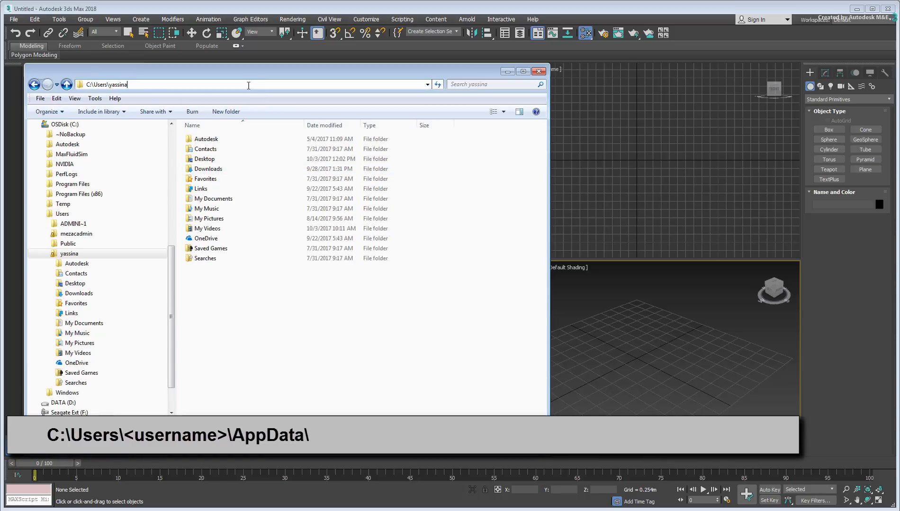
{"action": "type", "text": "\\appdata"}
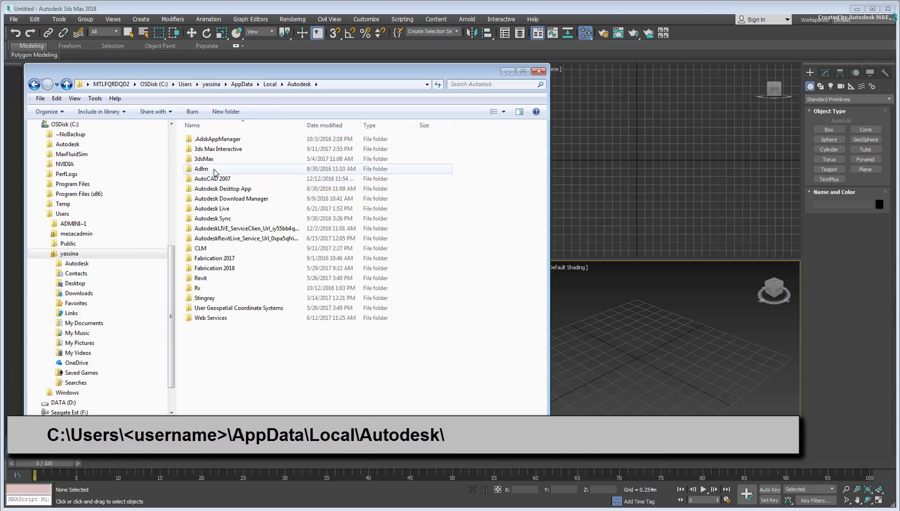
Step: Open Local Autodesk 3dsMax > 2018 - 64bit > ENU, the folder holding 3dsMax.ini
{"action": "double_click", "coordinate": [203, 158]}
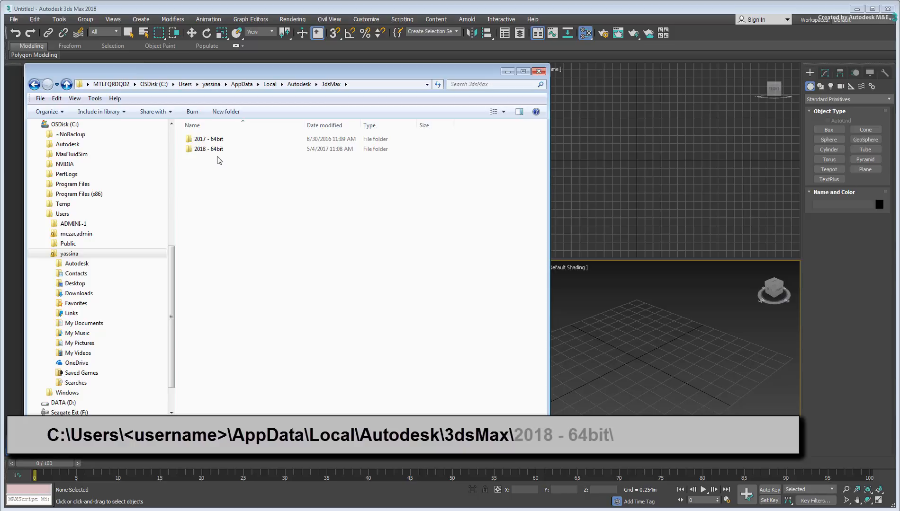
{"action": "double_click", "coordinate": [209, 149]}
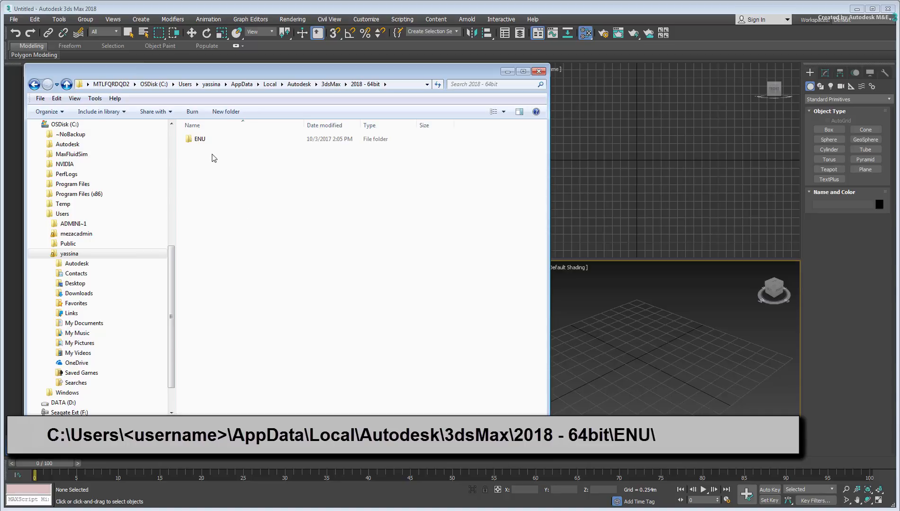
{"action": "double_click", "coordinate": [199, 139]}
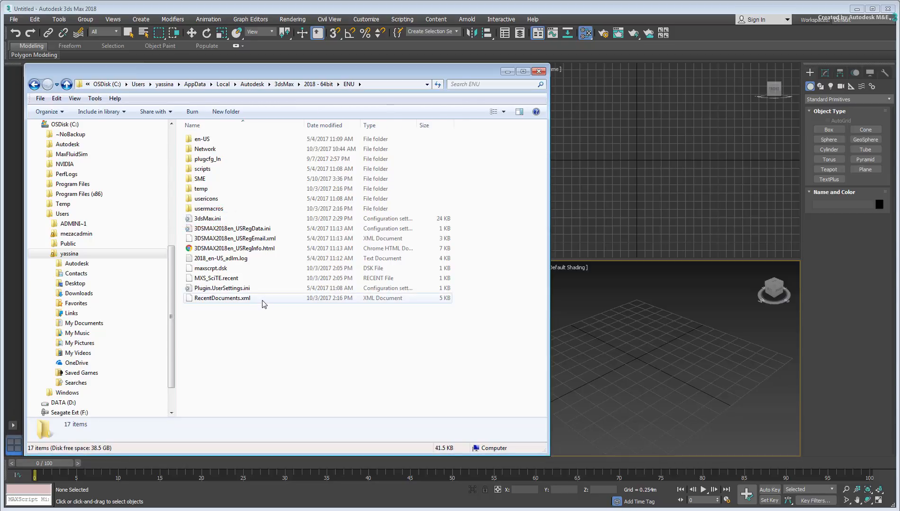
Step: Append [Physical Material] with DefaultMode=1 to the end of 3dsMax.ini and close Notepad
{"action": "double_click", "coordinate": [207, 218]}
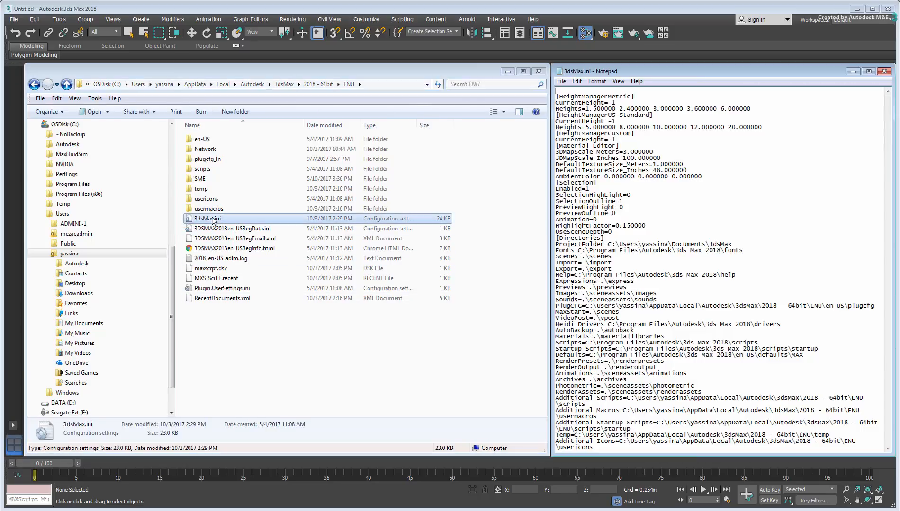
{"action": "left_click", "coordinate": [288, 384]}
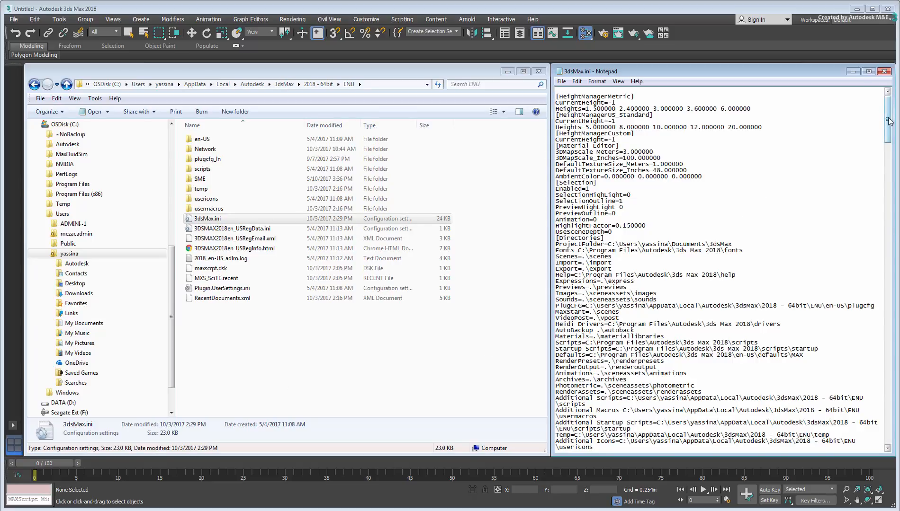
{"action": "scroll", "scroll_direction": "down", "scroll_amount": 3}
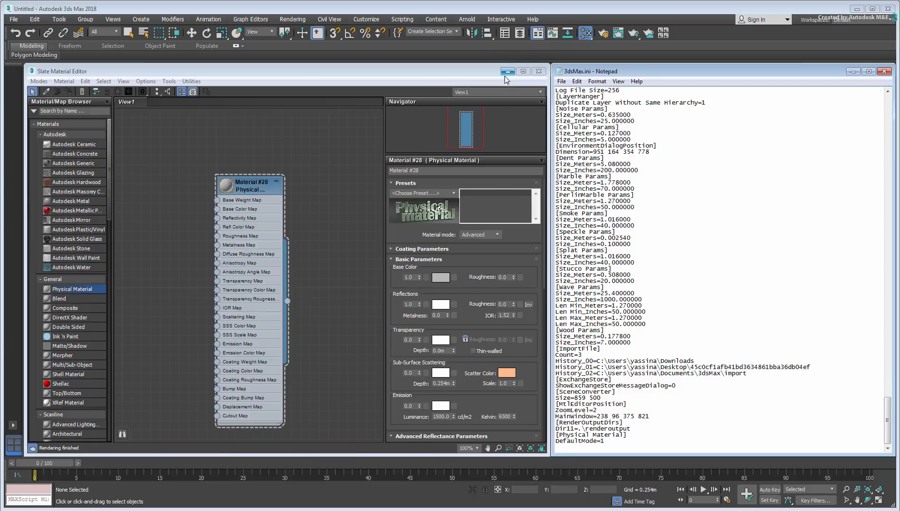
{"action": "left_click", "coordinate": [479, 235]}
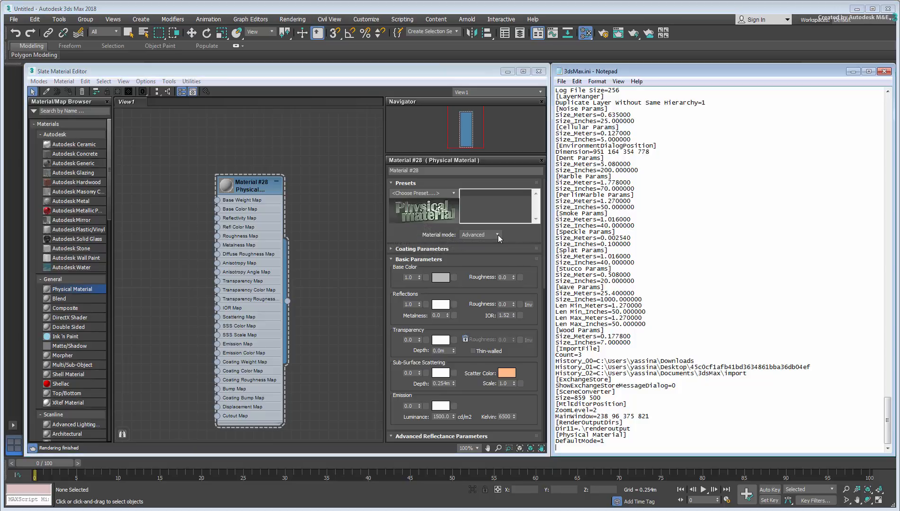
{"action": "mouse_move", "coordinate": [801, 153]}
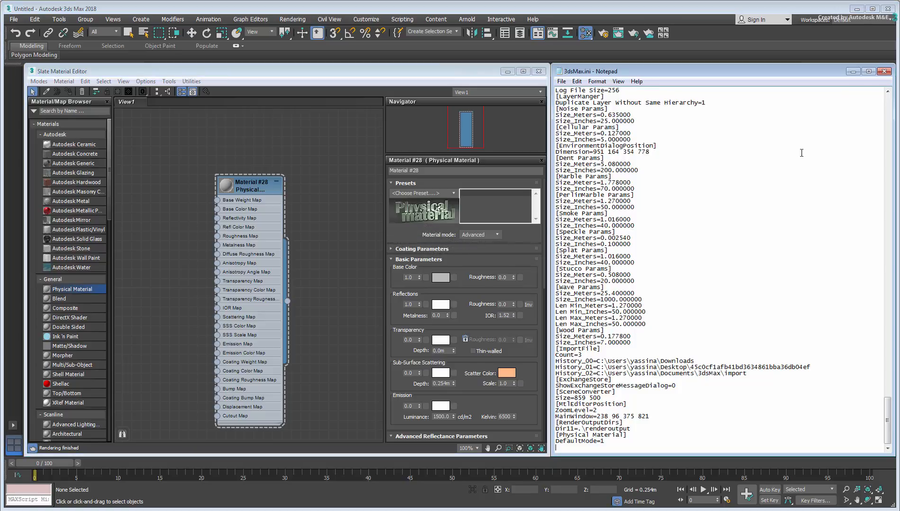
{"action": "left_click", "coordinate": [883, 71]}
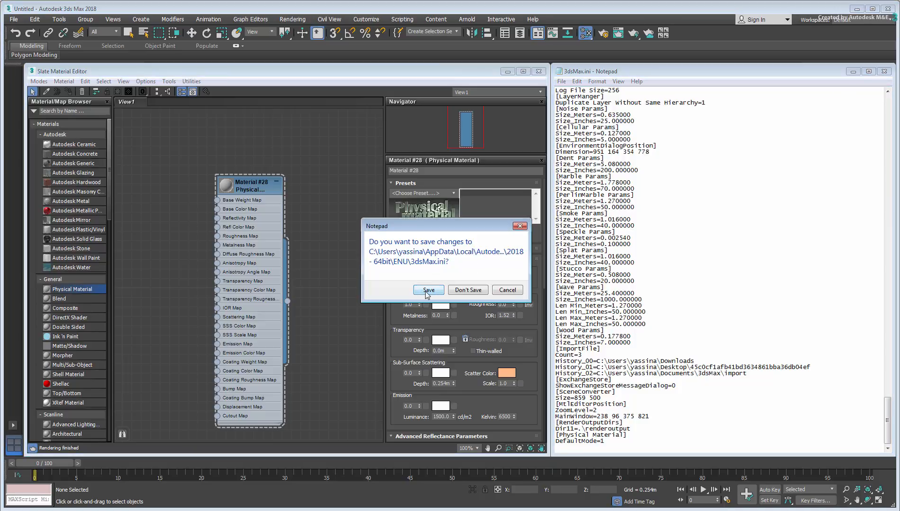
Step: Save 3dsMax.ini and discard the unsaved scene, leaving an empty scene
{"action": "left_click", "coordinate": [428, 290]}
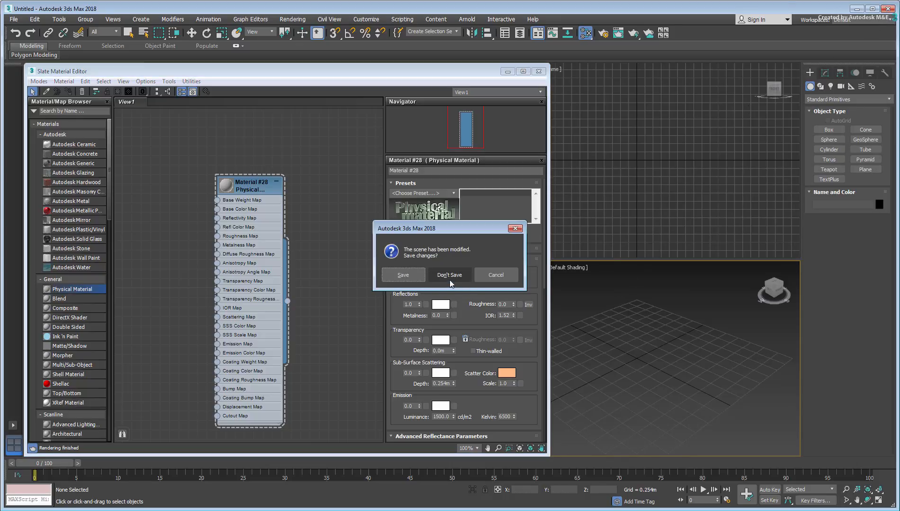
{"action": "left_click", "coordinate": [449, 275]}
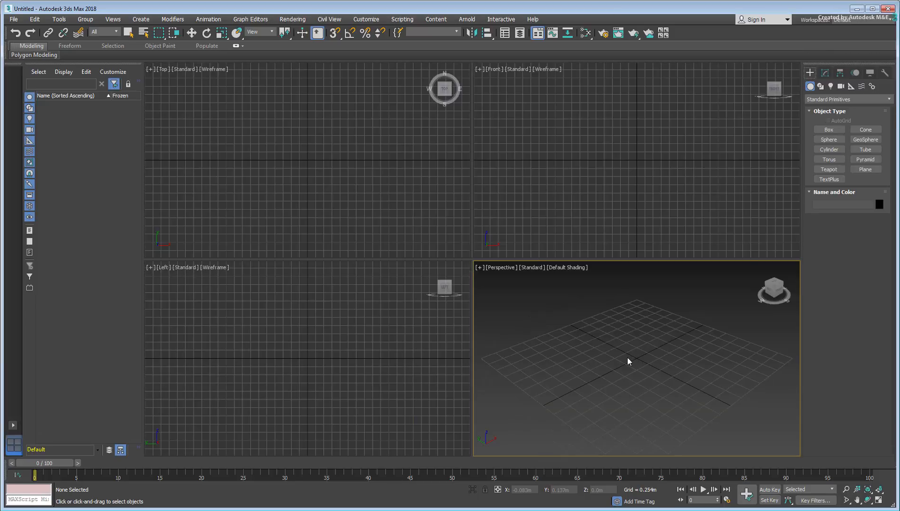
{"action": "mouse_move", "coordinate": [587, 33]}
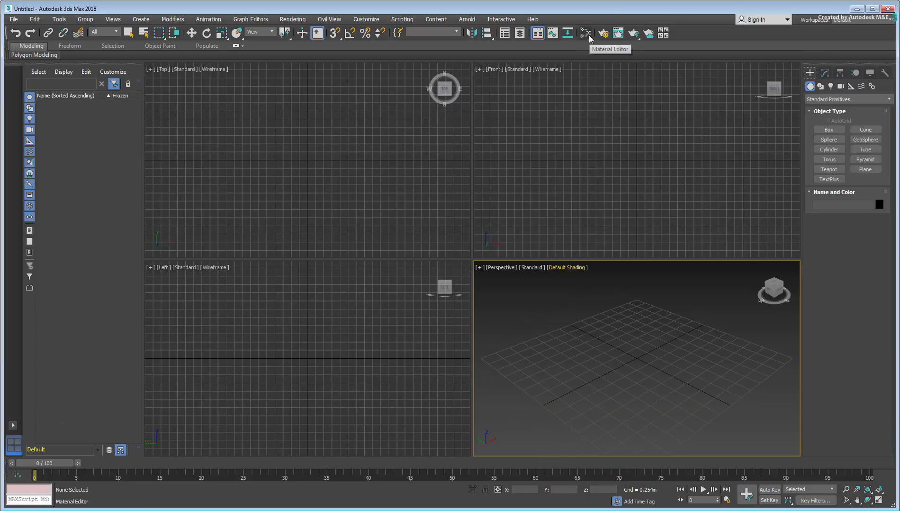
Step: Create new Physical Materials and confirm they default to Advanced mode
{"action": "left_click", "coordinate": [586, 33]}
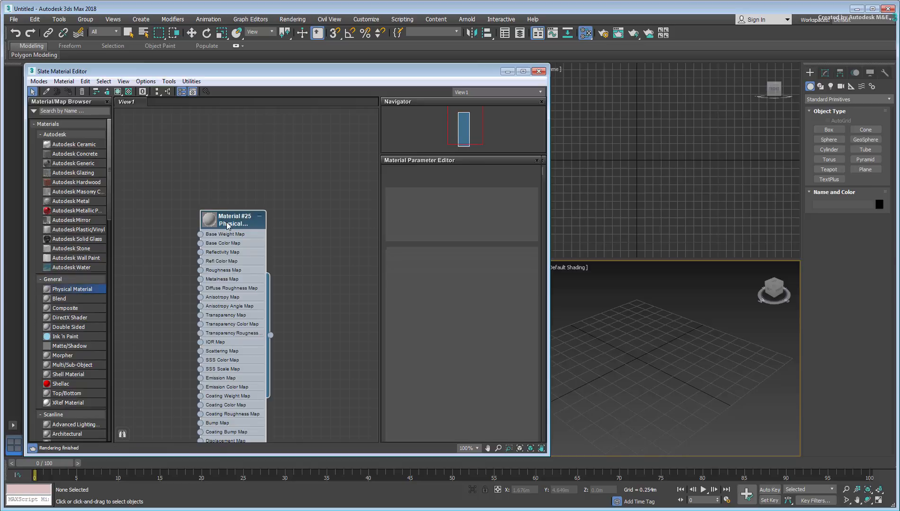
{"action": "left_click", "coordinate": [232, 220]}
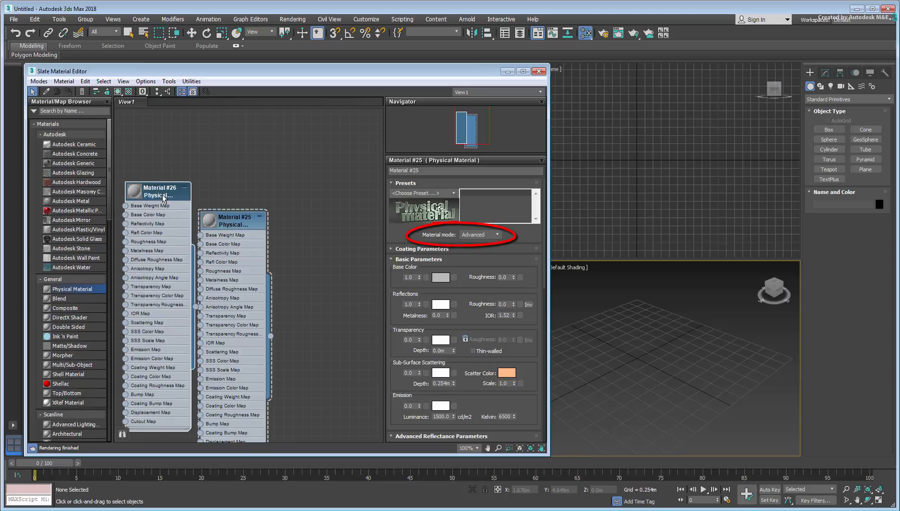
{"action": "left_click", "coordinate": [158, 192]}
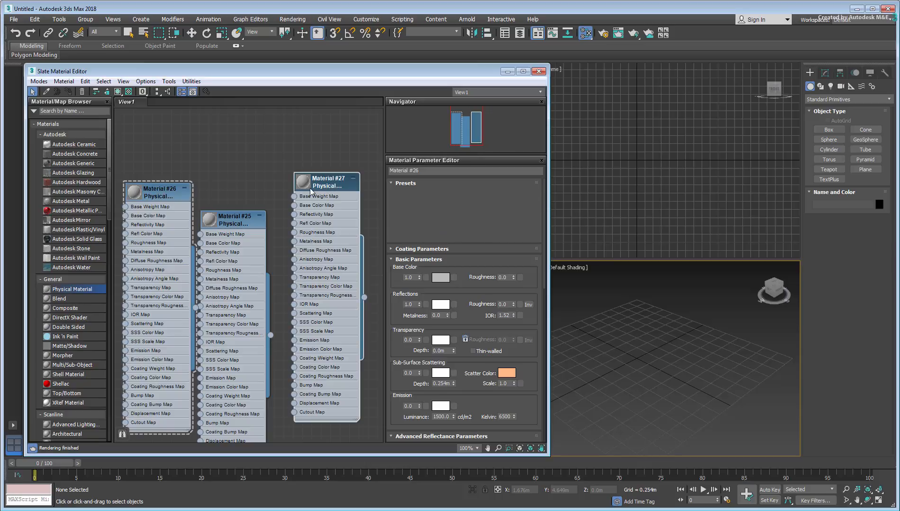
{"action": "left_click", "coordinate": [326, 181]}
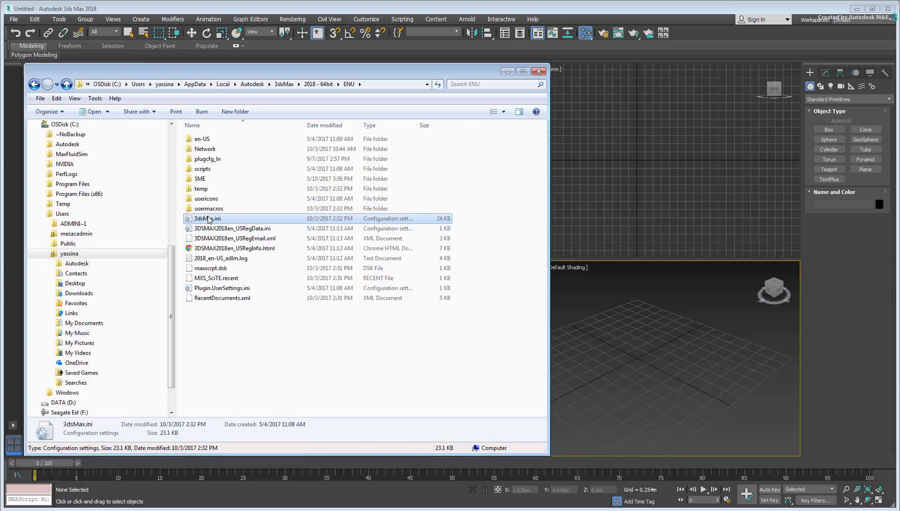
Step: Change DefaultMode=1 to DefaultMode=0 in 3dsMax.ini, save and close it
{"action": "double_click", "coordinate": [206, 219]}
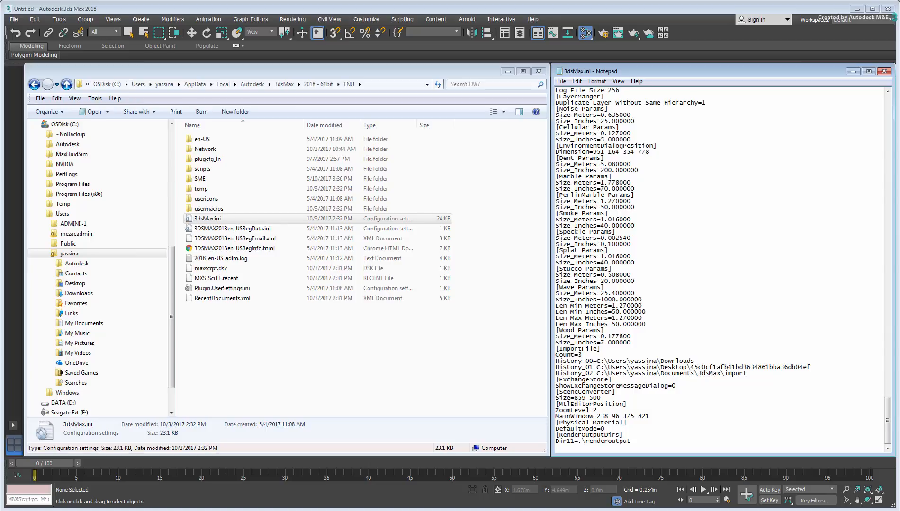
{"action": "mouse_move", "coordinate": [838, 174]}
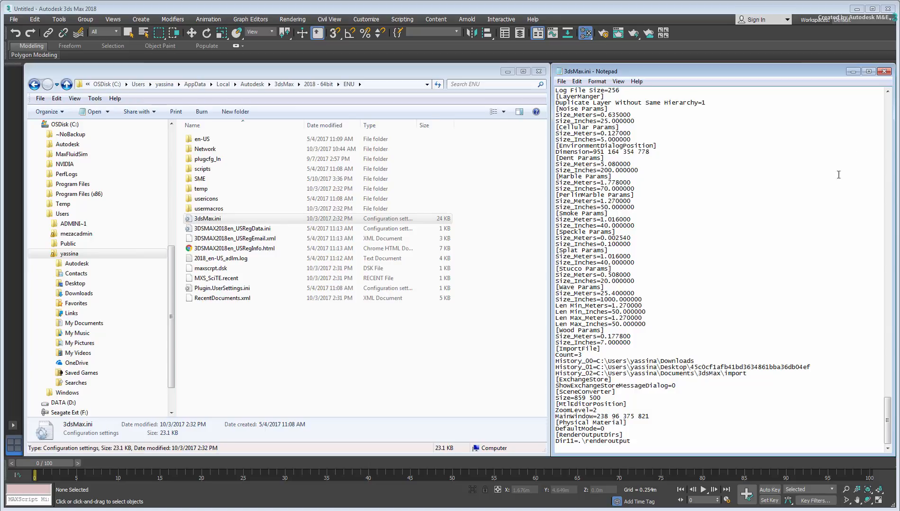
{"action": "left_click", "coordinate": [883, 71]}
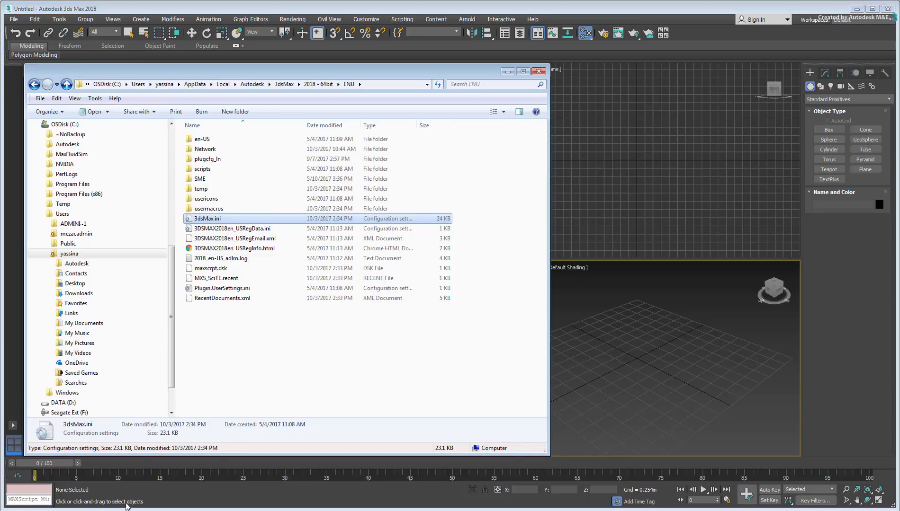
Step: Review the [Physical Material] DefaultMode=0 entry in 3dsMax.ini, then close Notepad
{"action": "double_click", "coordinate": [207, 219]}
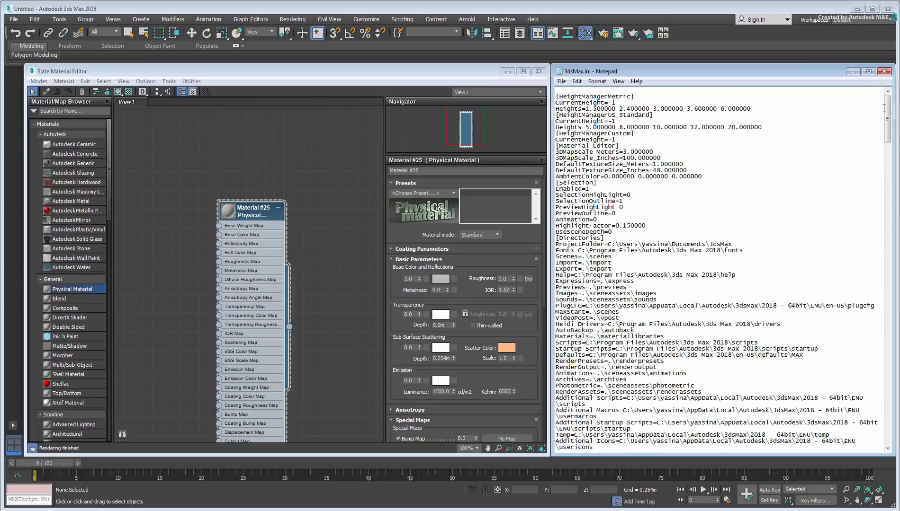
{"action": "scroll", "scroll_direction": "down", "scroll_amount": 3}
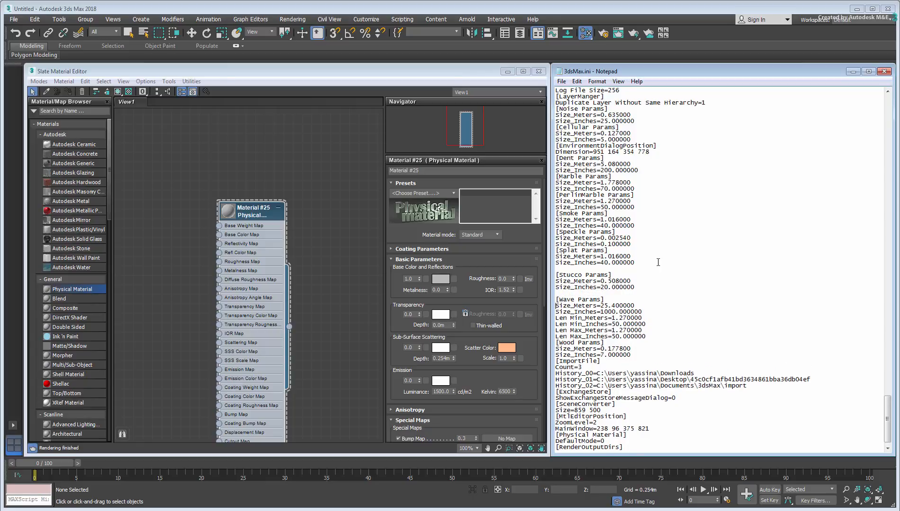
{"action": "scroll", "scroll_direction": "down", "scroll_amount": 3}
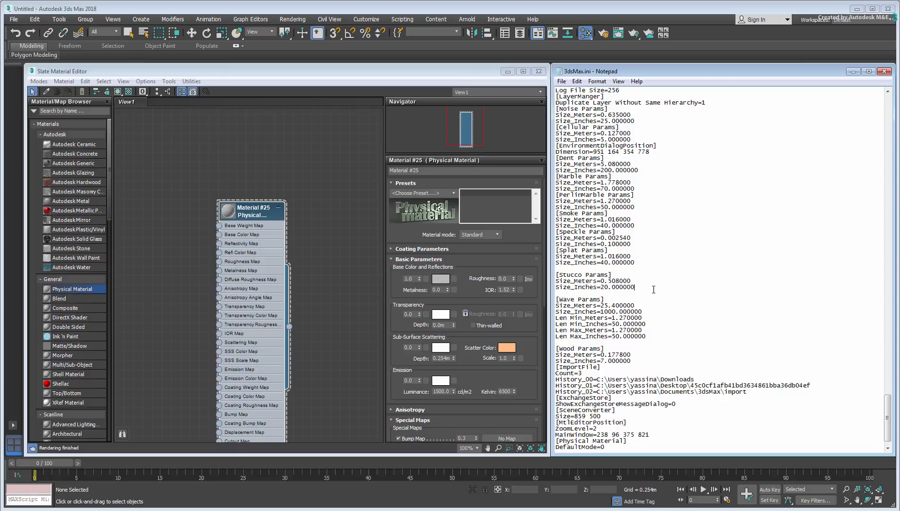
{"action": "scroll", "scroll_direction": "down", "scroll_amount": 3}
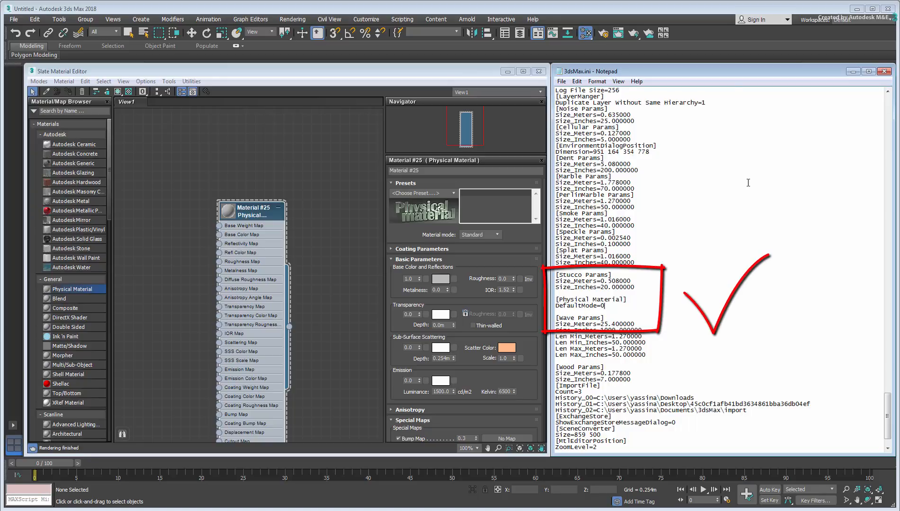
{"action": "double_click", "coordinate": [579, 306]}
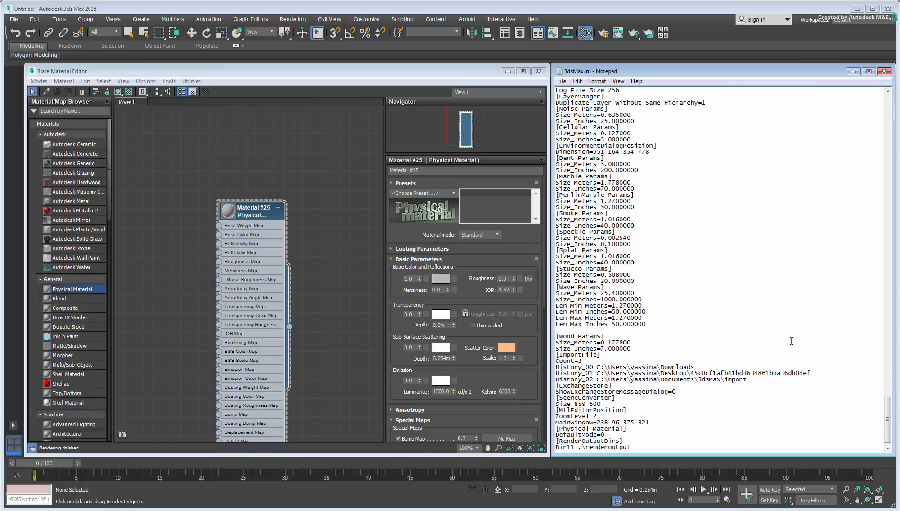
{"action": "scroll", "scroll_direction": "down", "scroll_amount": 3}
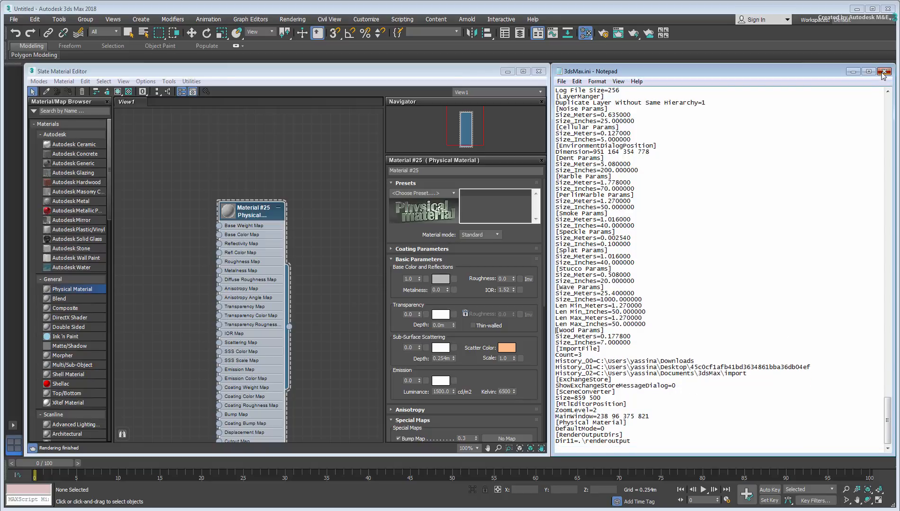
{"action": "left_click", "coordinate": [883, 71]}
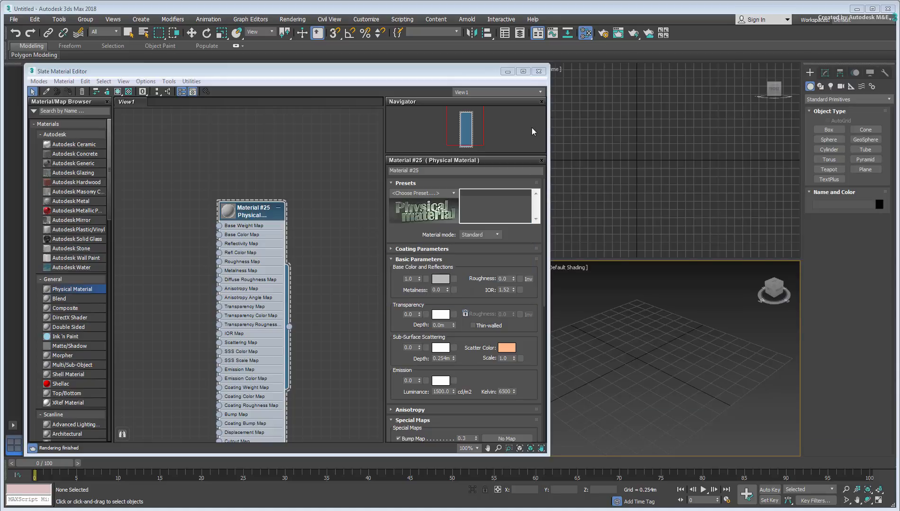